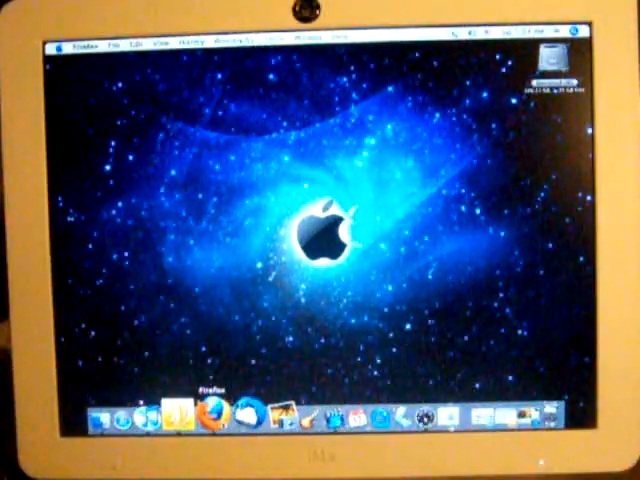
Step: Launch the Firefox browser from the desktop
click(216, 412)
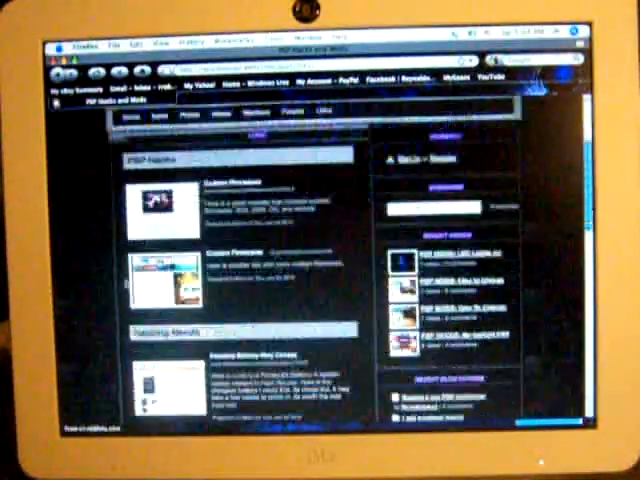
Step: Scroll the PSP site's front page down to its Themes posts
scroll(down, 3)
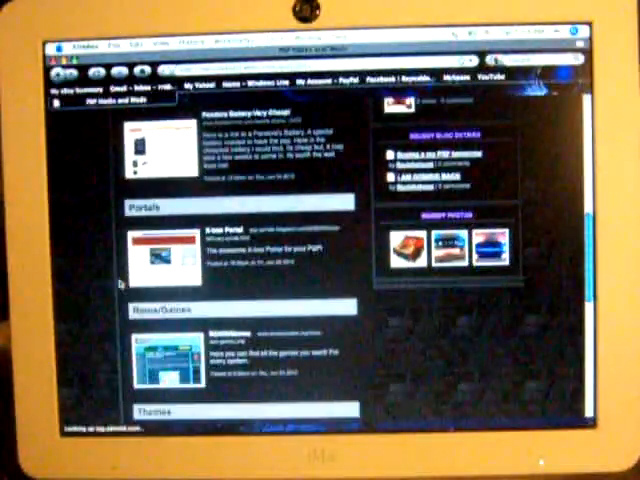
scroll(down, 3)
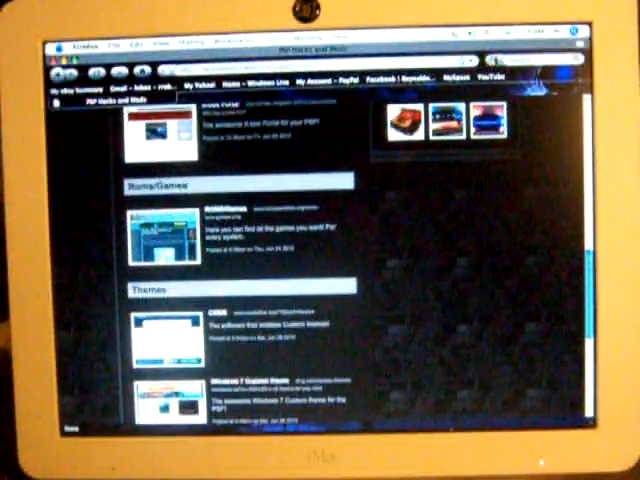
scroll(down, 3)
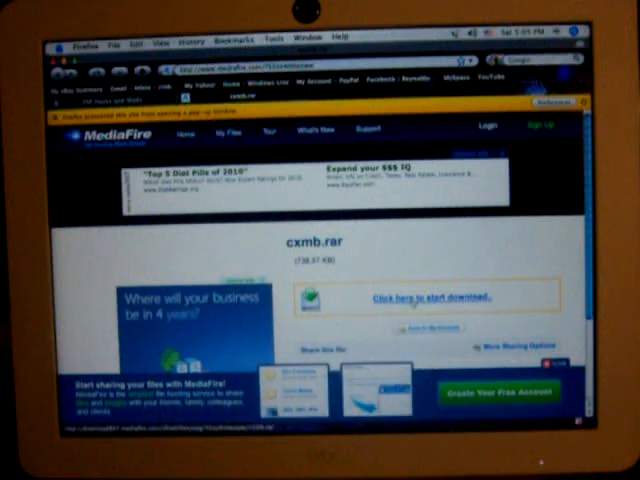
Step: Start the MediaFire download of cxmb.rar
click(426, 296)
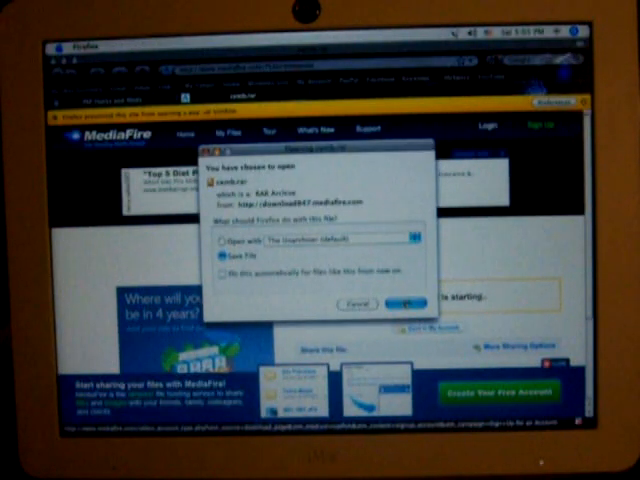
Step: Save cxmb.rar to disk from Firefox's download prompt
click(398, 302)
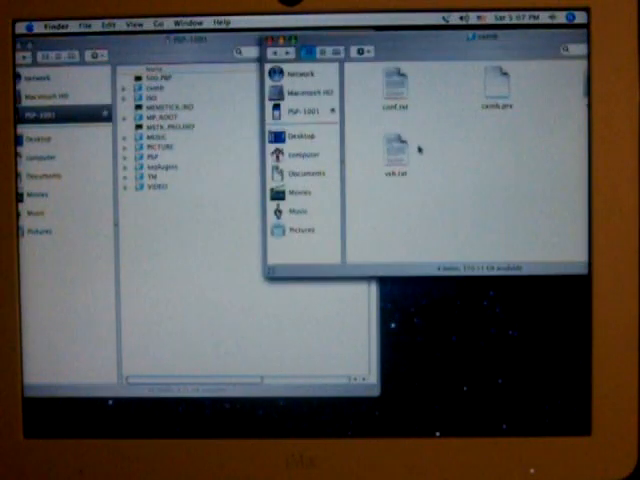
Step: Copy the CXMB theme file for pasting onto the PSP memory stick root
right_click(388, 152)
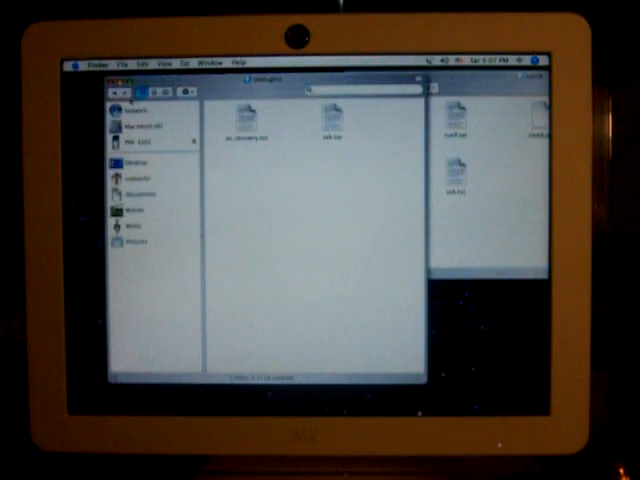
Step: Copy vsh.txt from the extracted theme files window
click(140, 140)
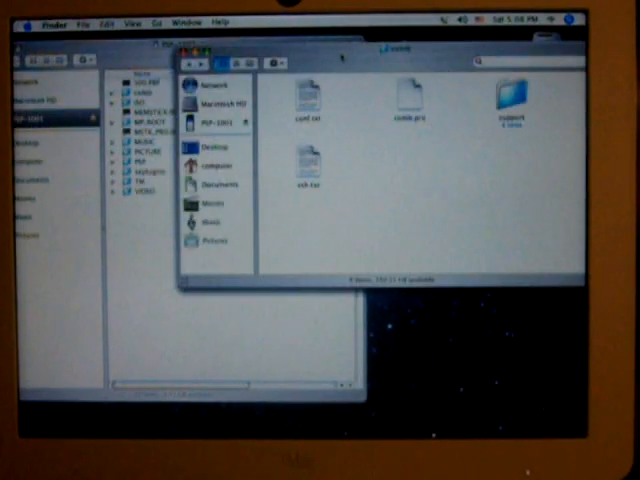
right_click(306, 170)
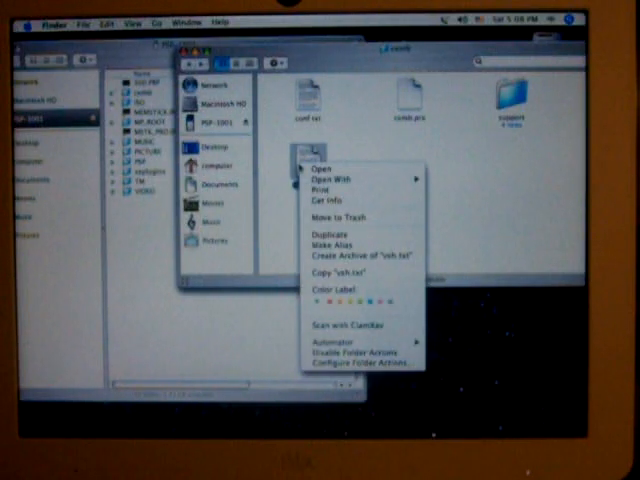
mouse_move(340, 204)
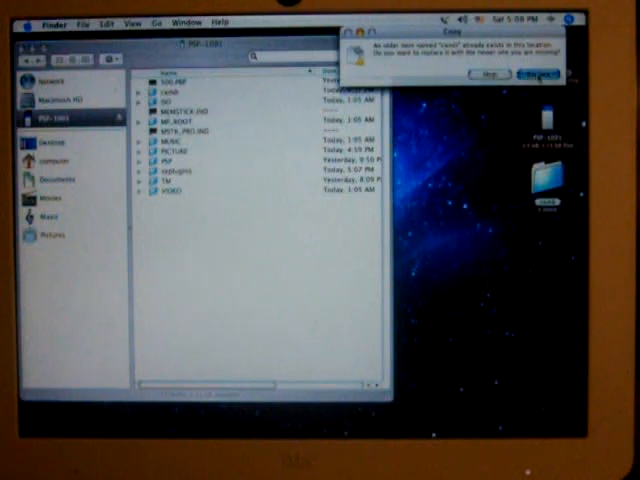
Step: Replace the existing vsh.txt in seplugins with the newer copy
click(538, 76)
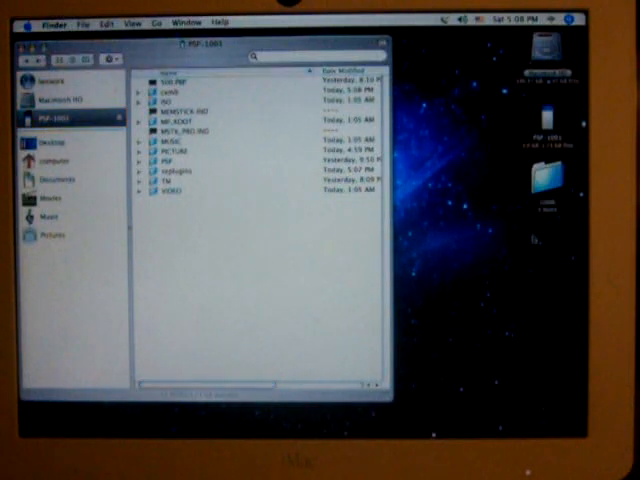
mouse_move(308, 246)
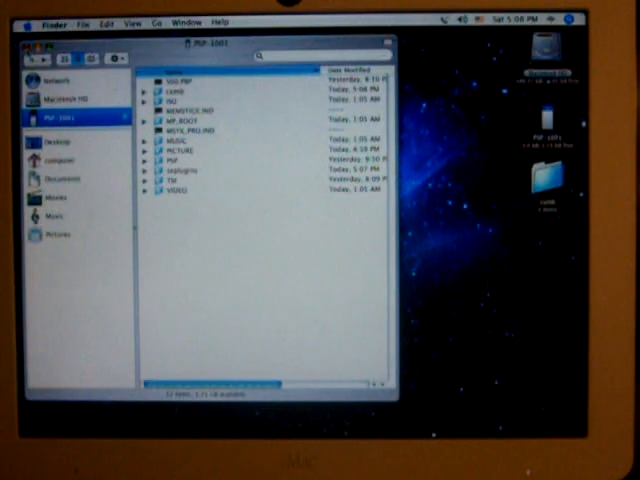
Step: Eject the PSP memory stick from the Finder sidebar
click(18, 52)
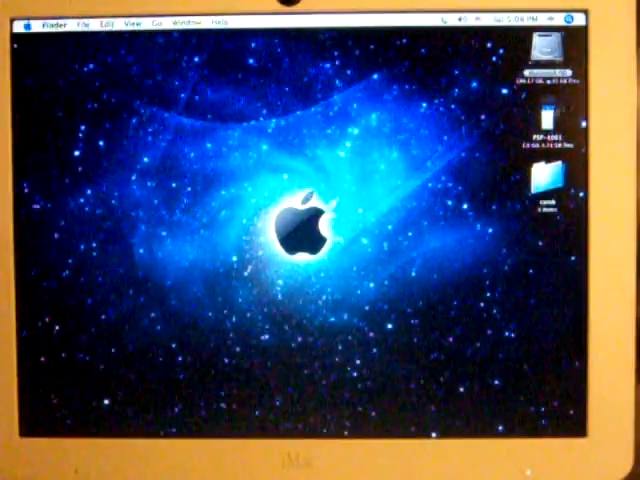